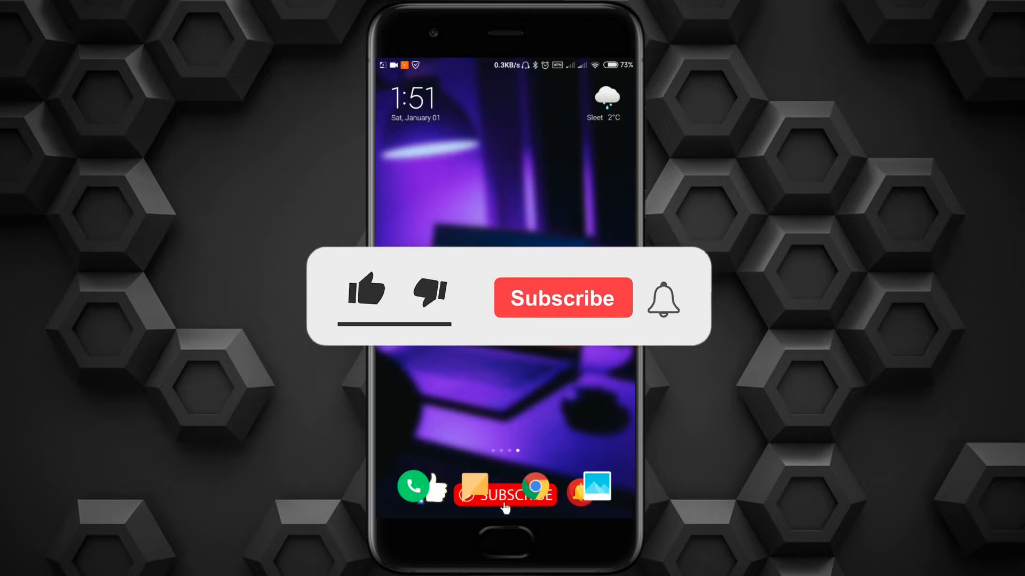
Launch the Snapseed photo editor.
{"action": "left_click", "coordinate": [367, 291]}
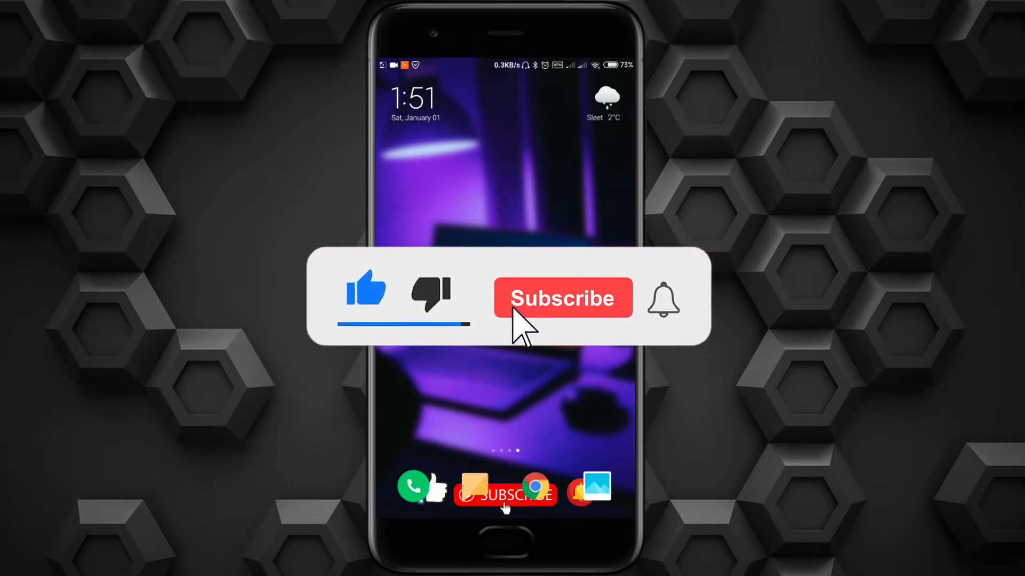
{"action": "left_click", "coordinate": [562, 297]}
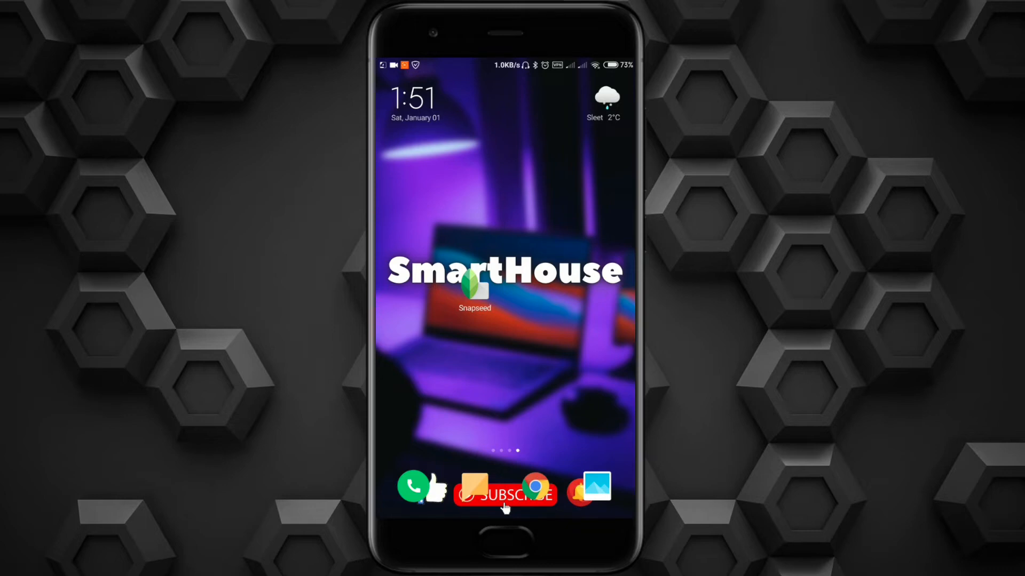
{"action": "left_click", "coordinate": [474, 291]}
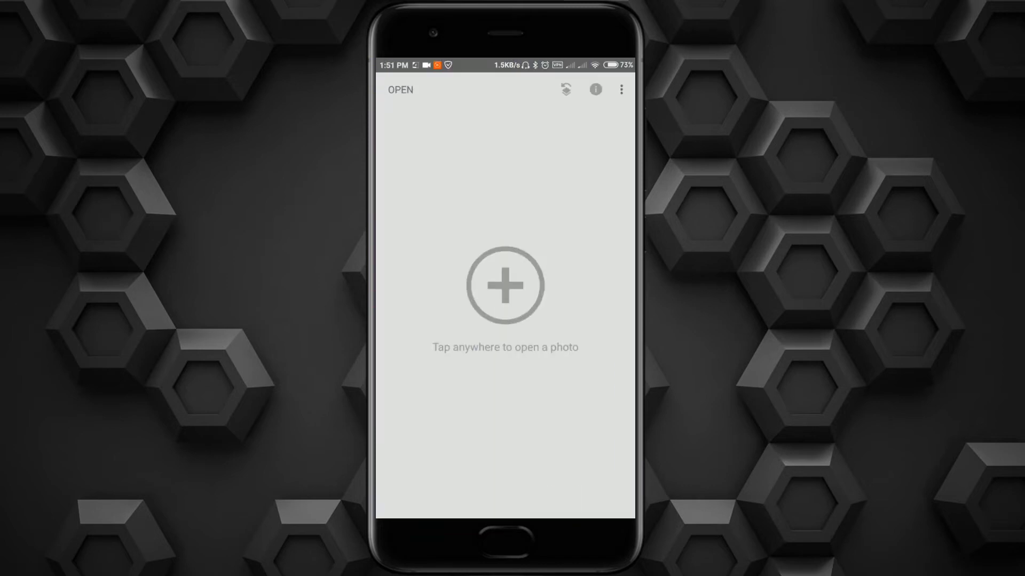
Open the dark Instagram screenshot and start Tune Image at Brightness 0.
{"action": "left_click", "coordinate": [504, 285]}
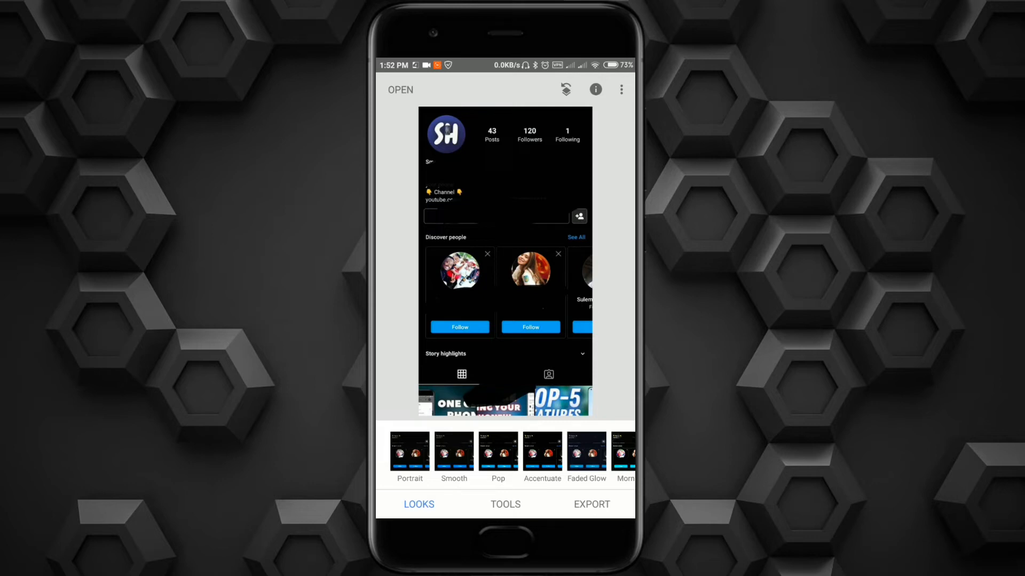
{"action": "left_click", "coordinate": [504, 504]}
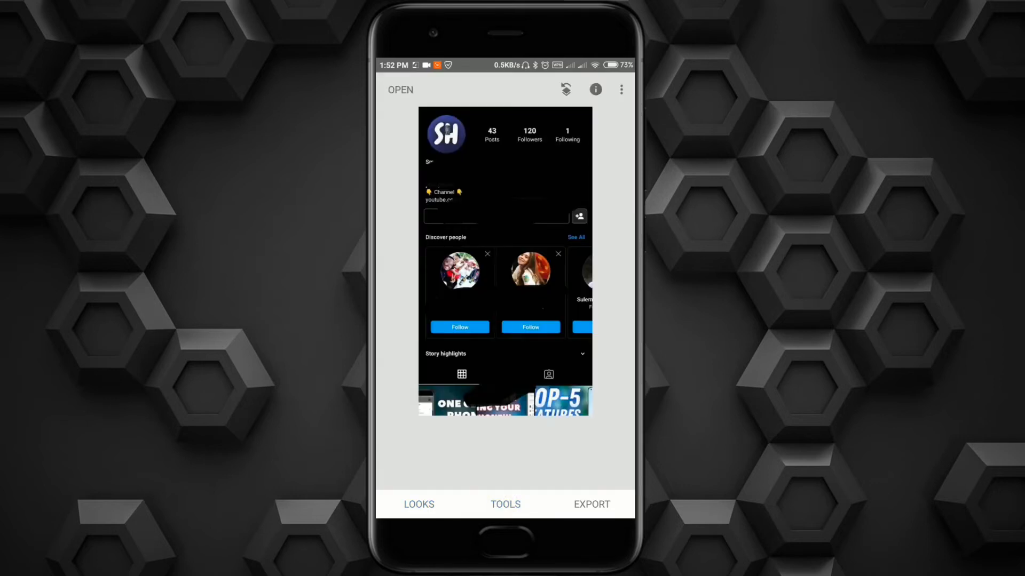
{"action": "left_click", "coordinate": [505, 504]}
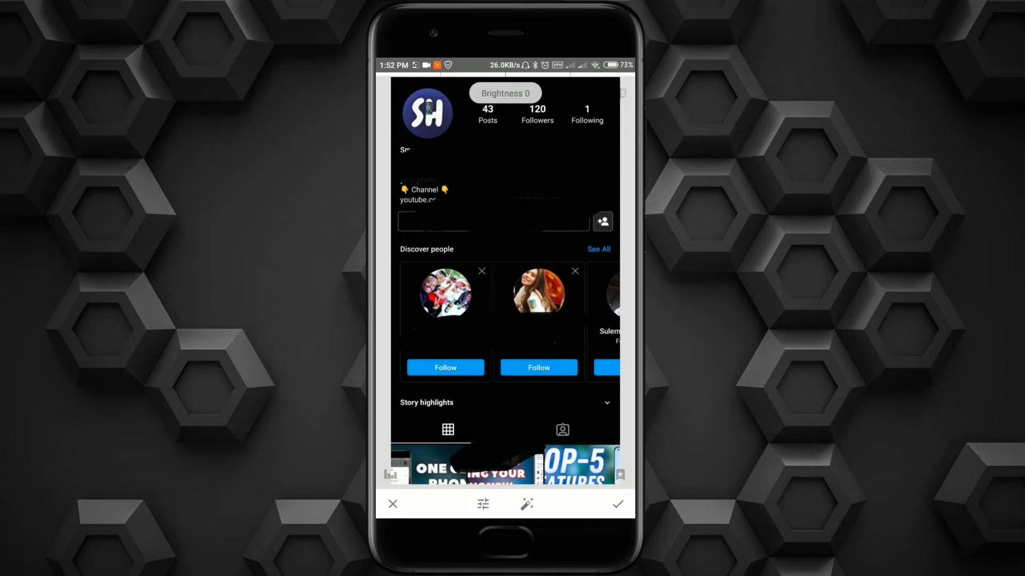
Set Brightness to +100 and pull Contrast down to -83.
{"action": "left_click", "coordinate": [483, 503]}
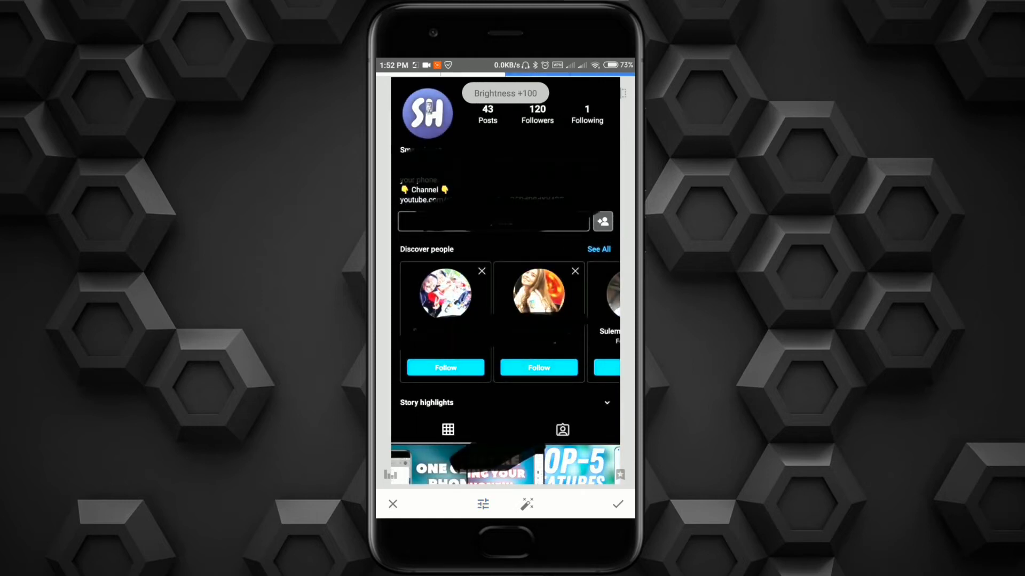
{"action": "left_click", "coordinate": [482, 504]}
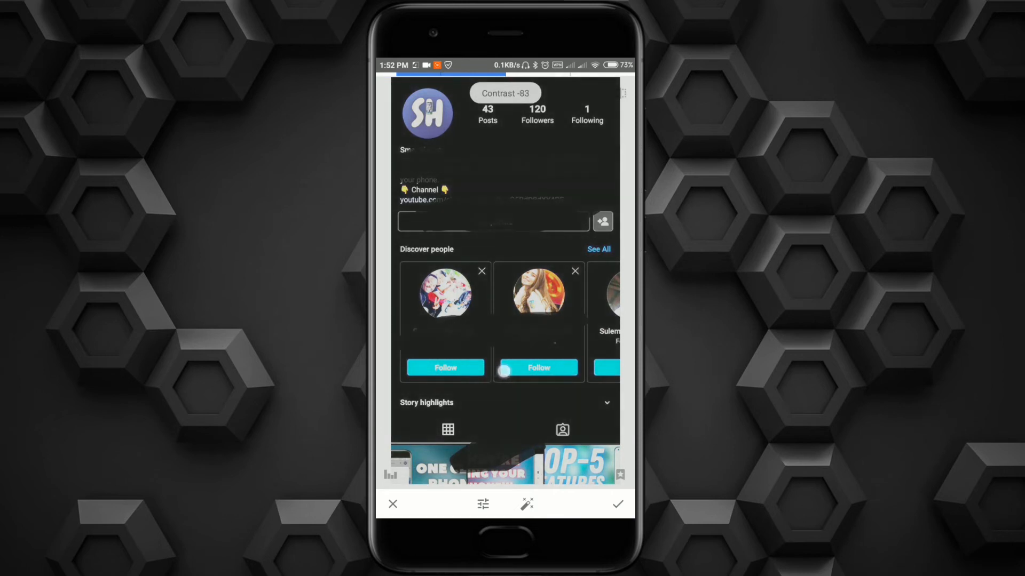
{"action": "left_click", "coordinate": [483, 503]}
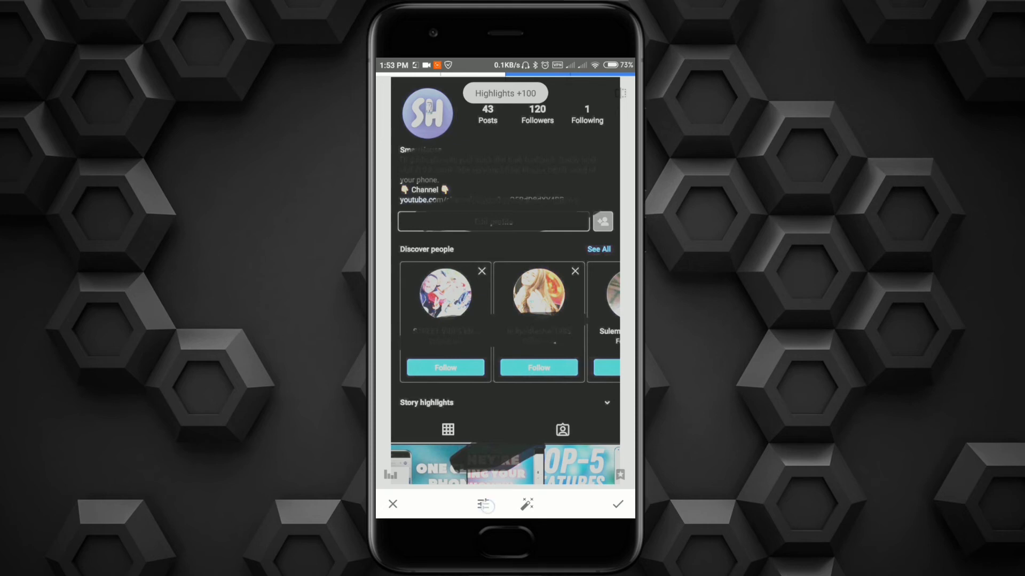
Review the adjustments: Contrast -100, Ambiance +100, Highlights +100, Brightness +100.
{"action": "left_click", "coordinate": [485, 503]}
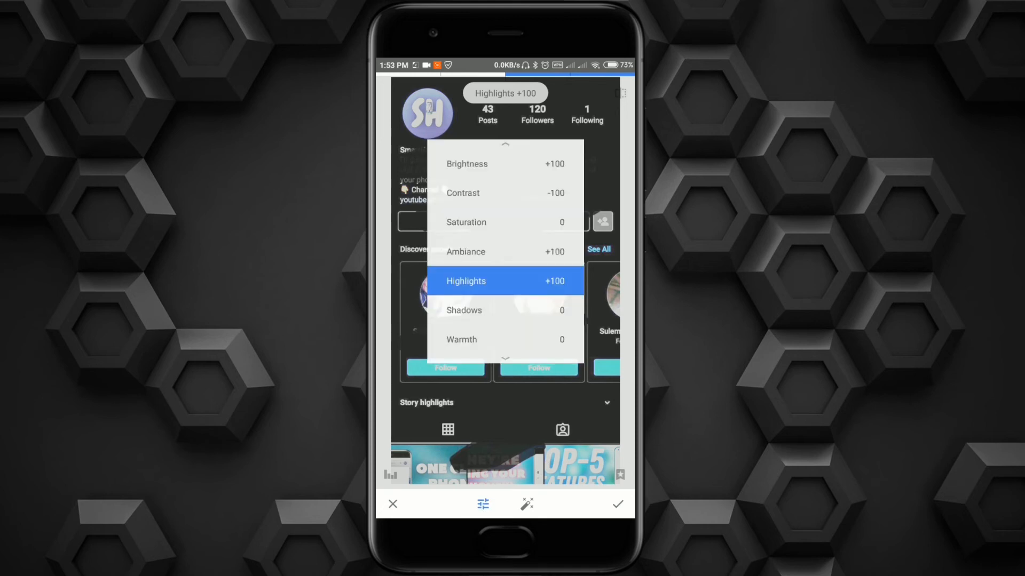